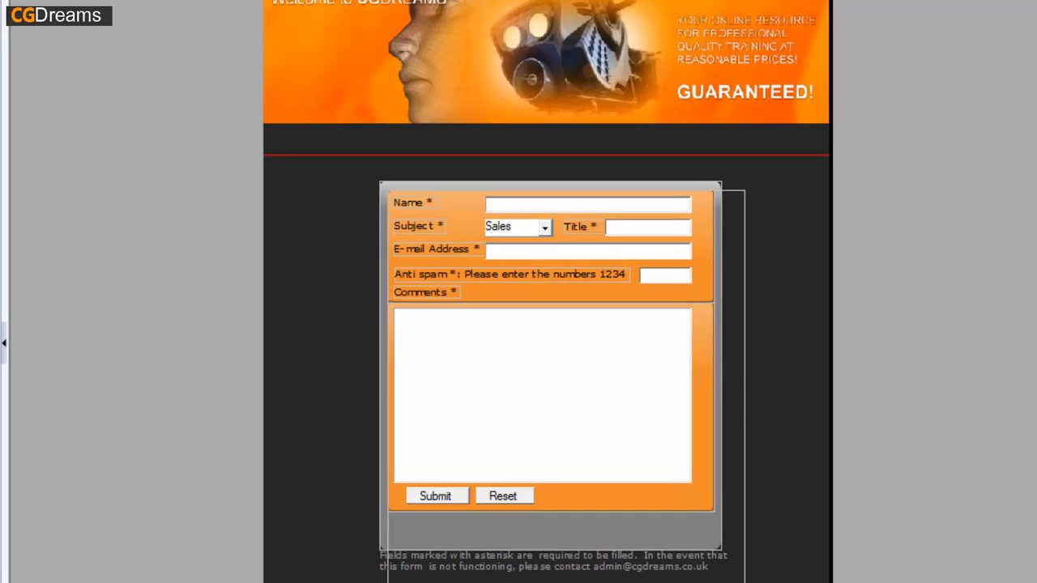
Step: Open the contact form's properties from its right-click menu
scroll(down, 3)
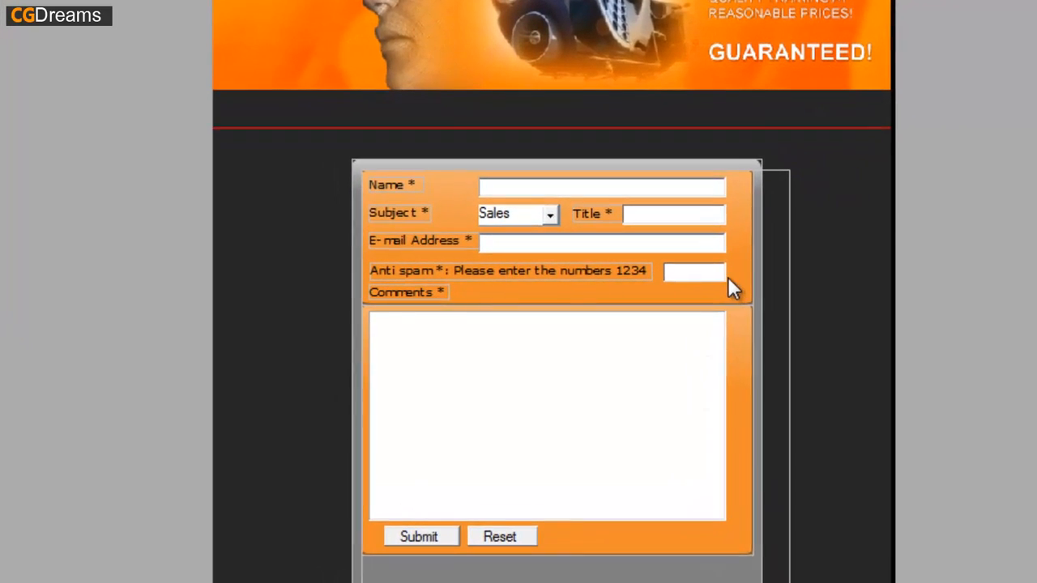
right_click(729, 287)
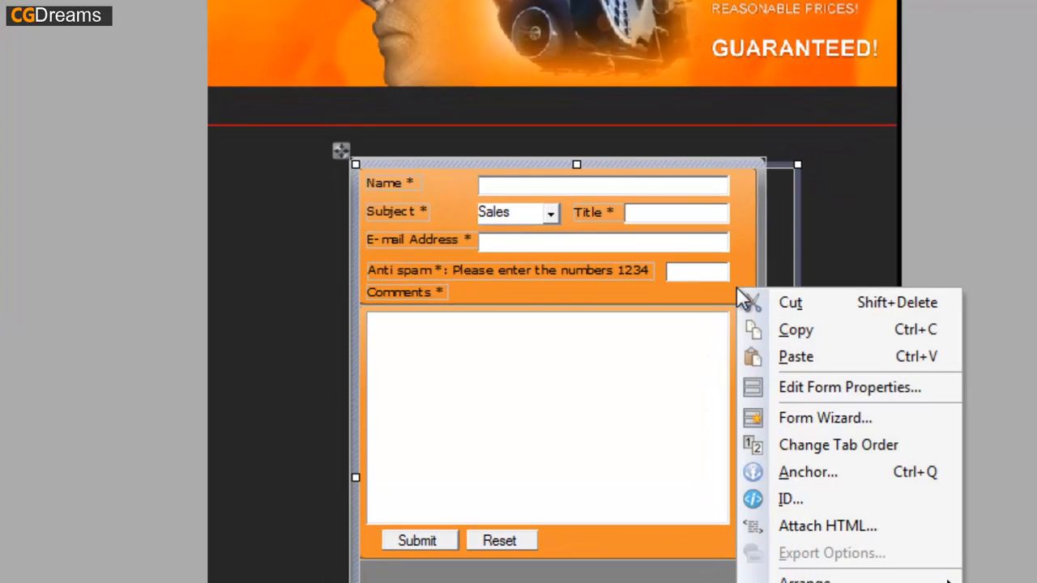
mouse_move(814, 397)
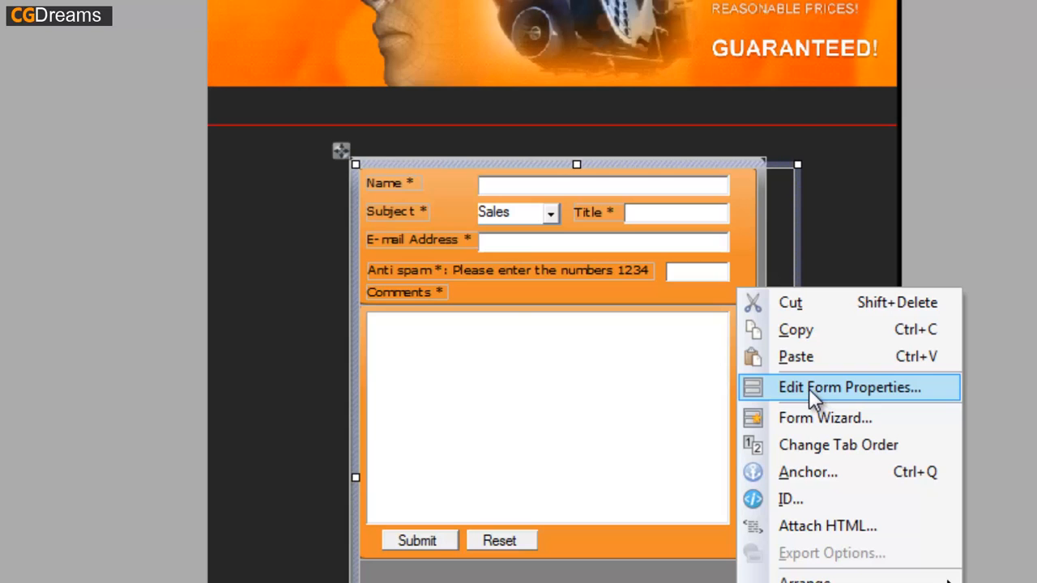
click(847, 387)
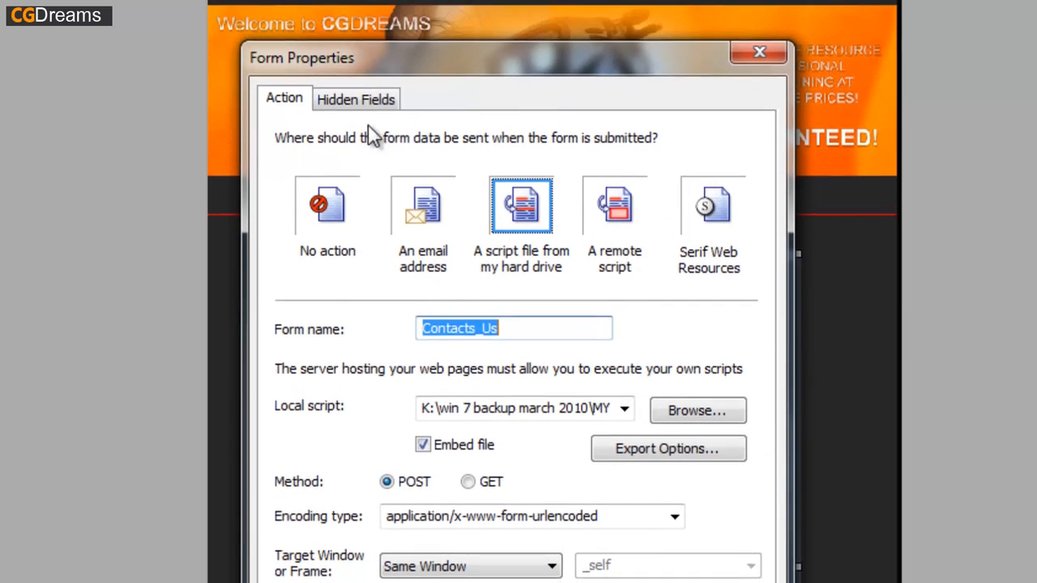
click(356, 99)
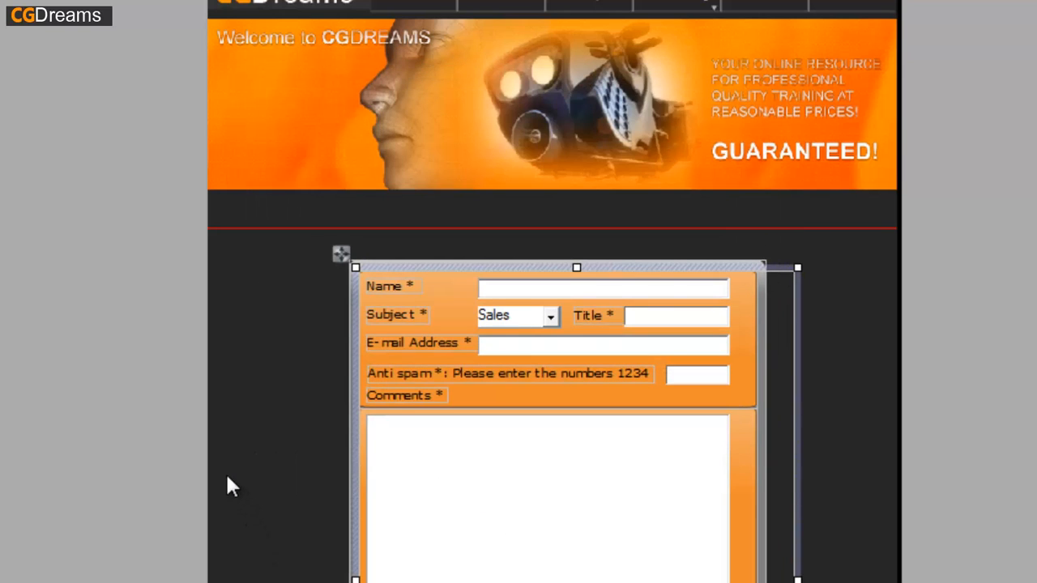
mouse_move(200, 381)
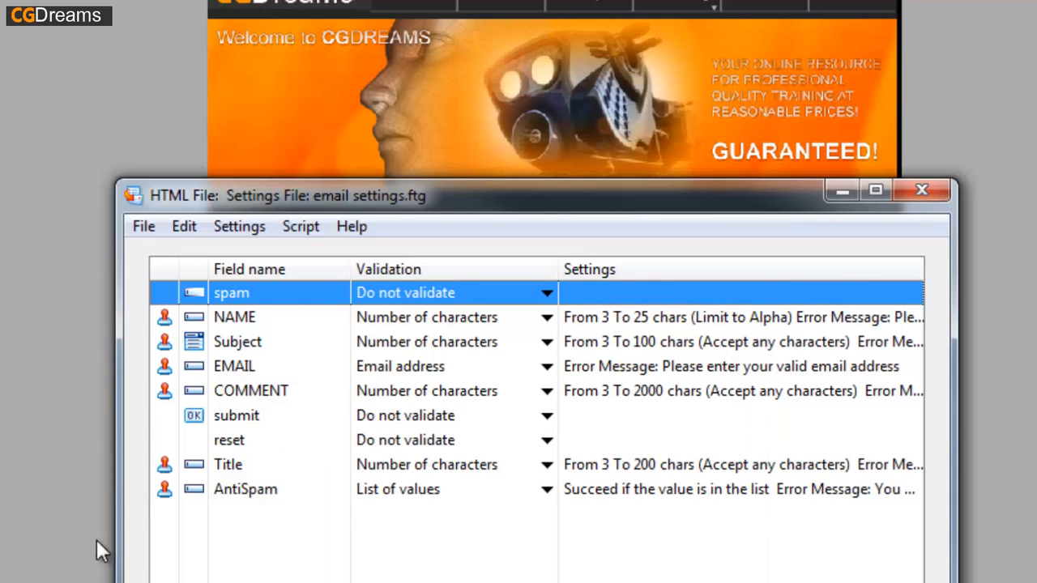
mouse_move(834, 368)
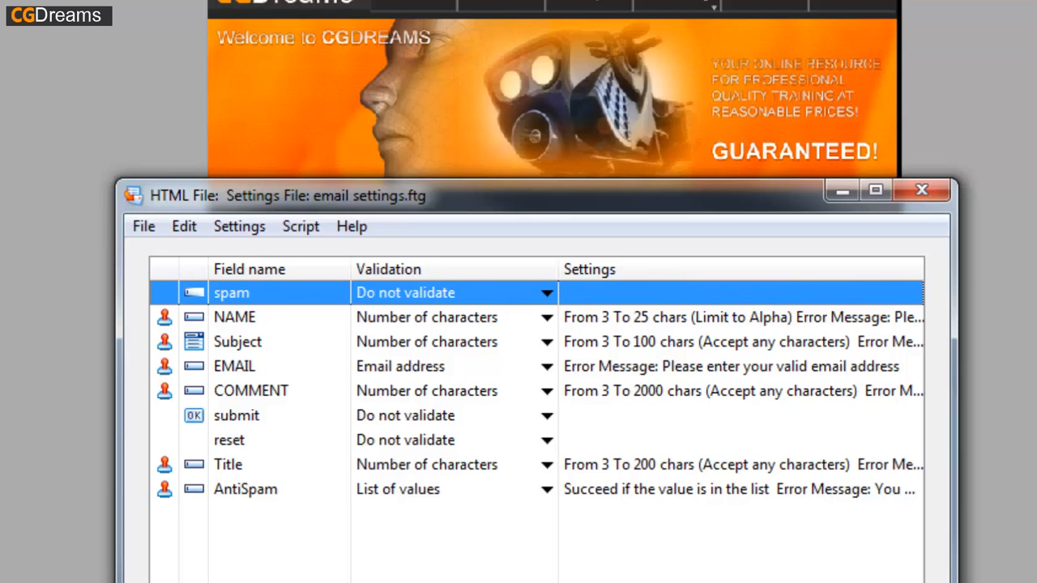
mouse_move(269, 319)
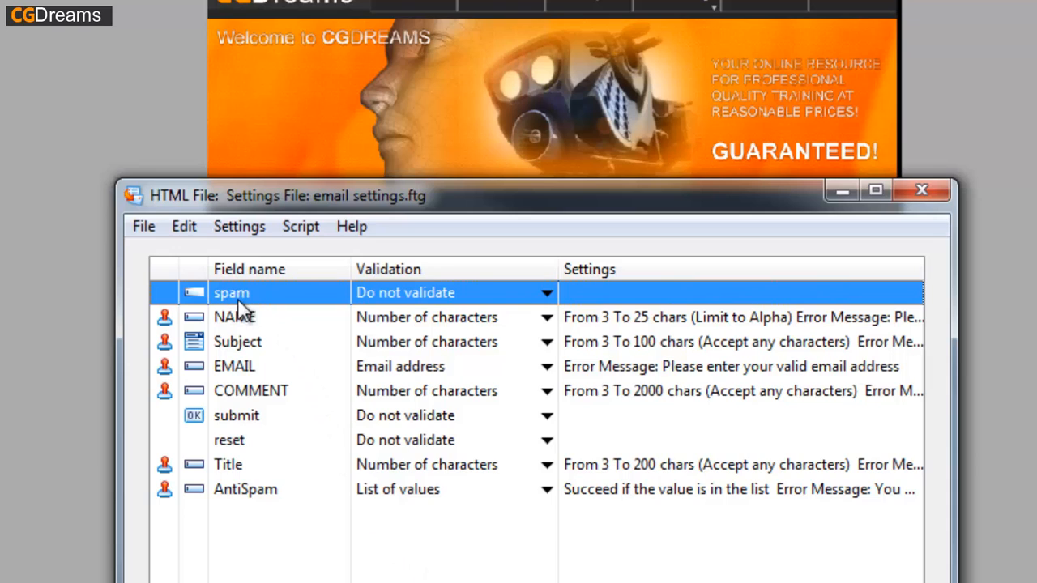
mouse_move(279, 565)
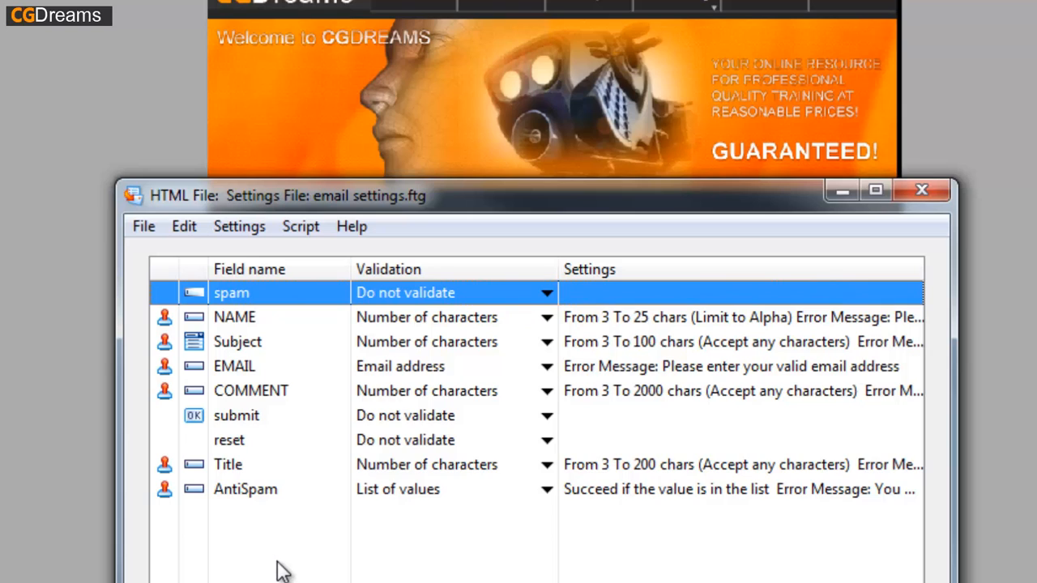
mouse_move(549, 302)
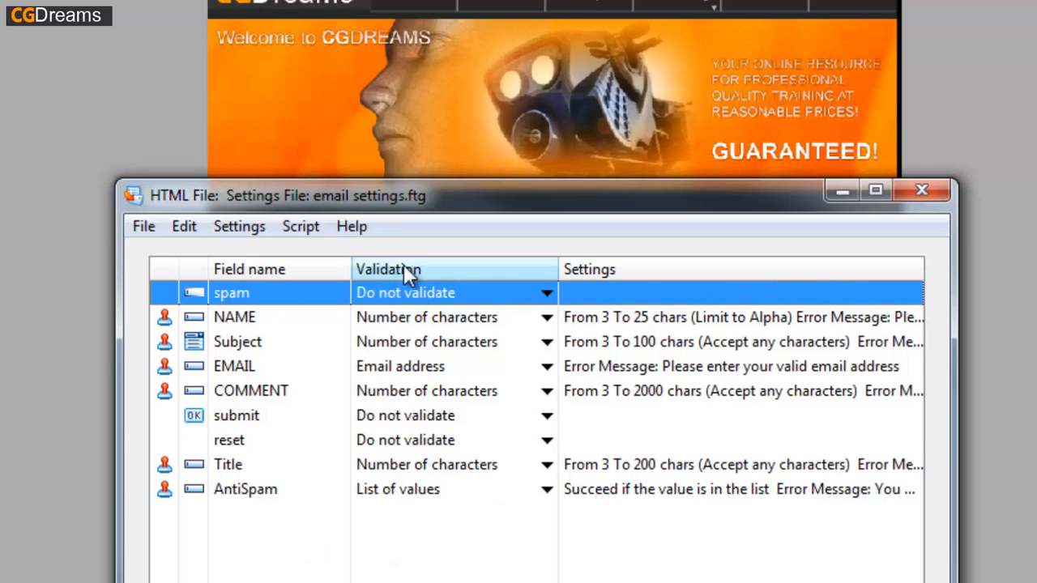
Step: Set the spam field's validation to Number of characters
click(546, 292)
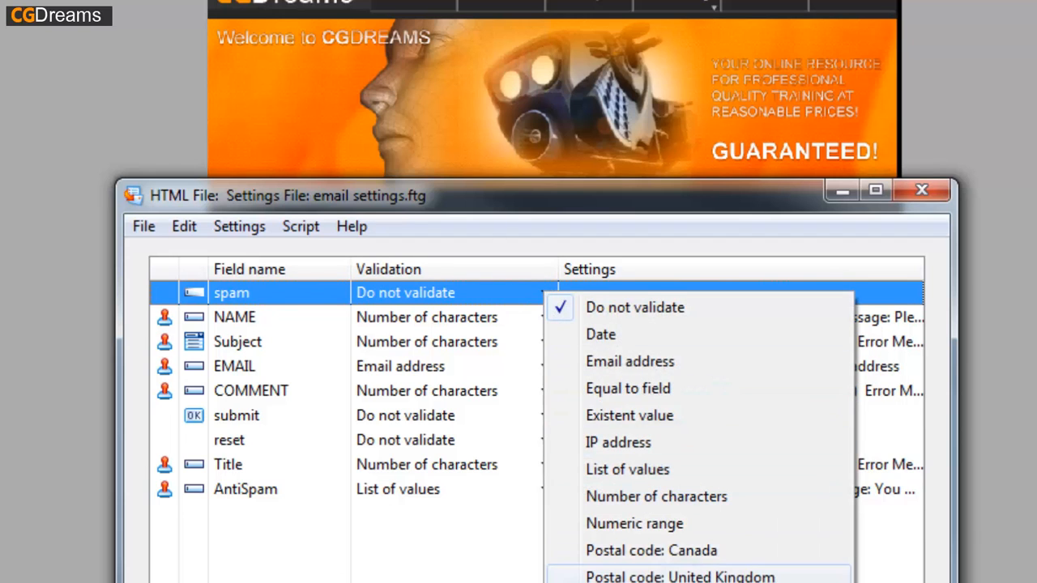
click(656, 497)
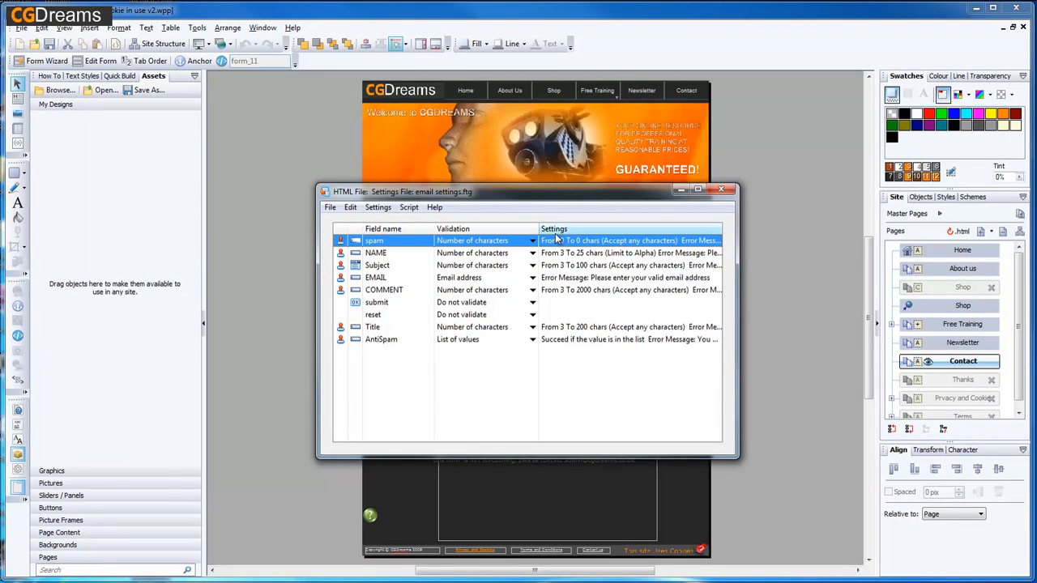
click(532, 240)
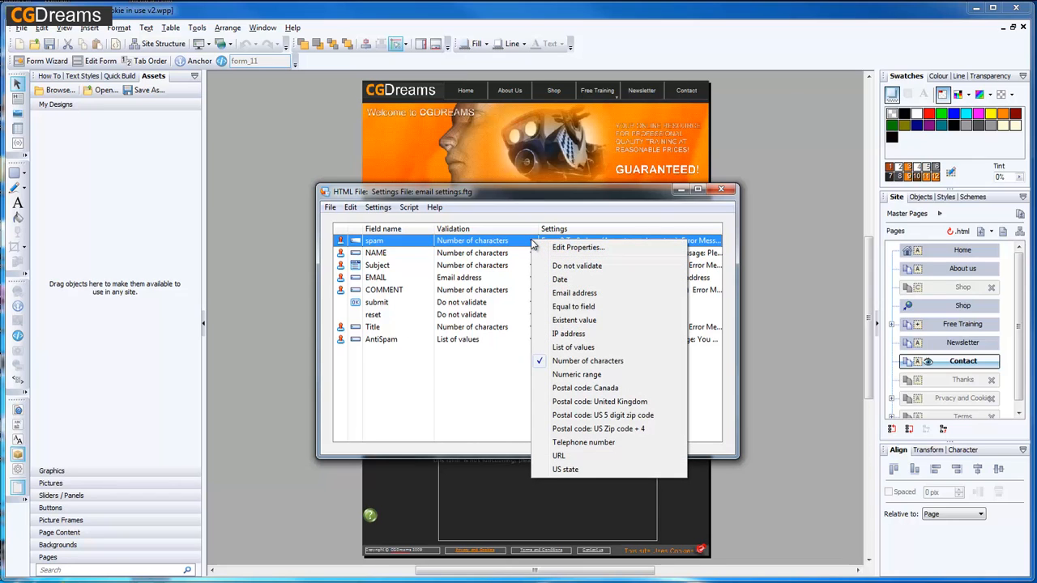
mouse_move(577, 266)
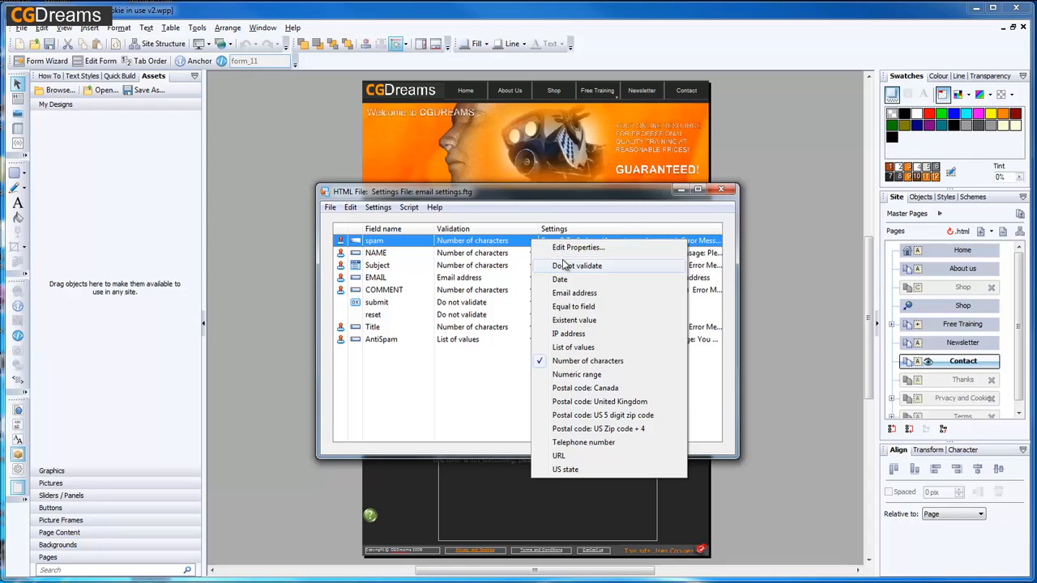
click(578, 265)
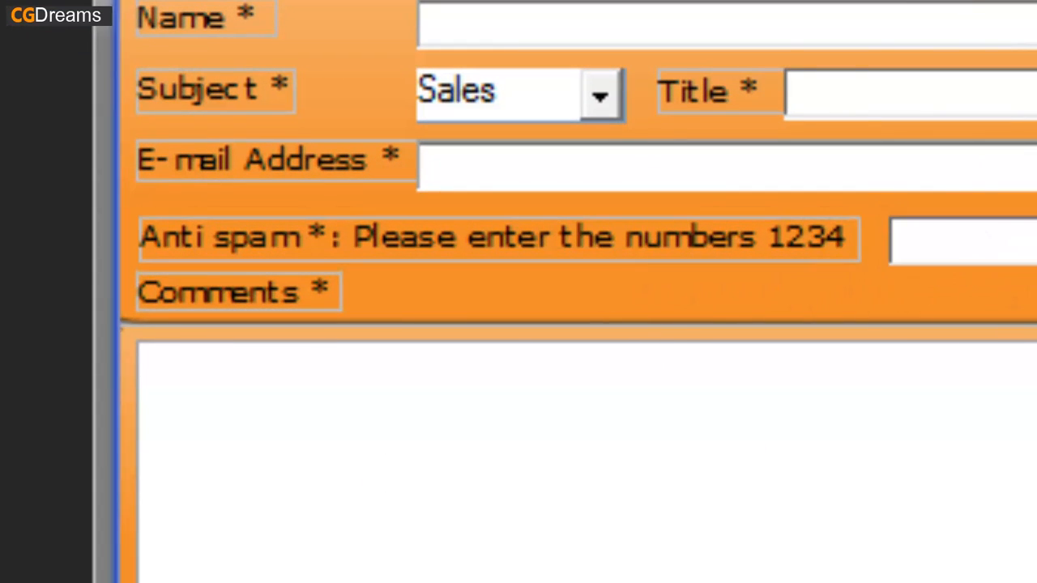
right_click(628, 210)
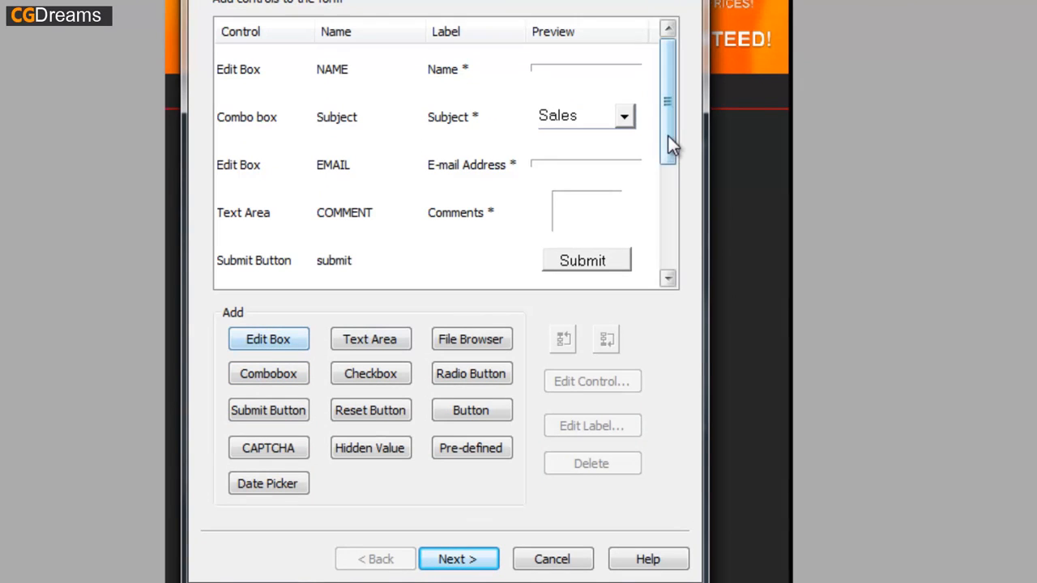
scroll(down, 3)
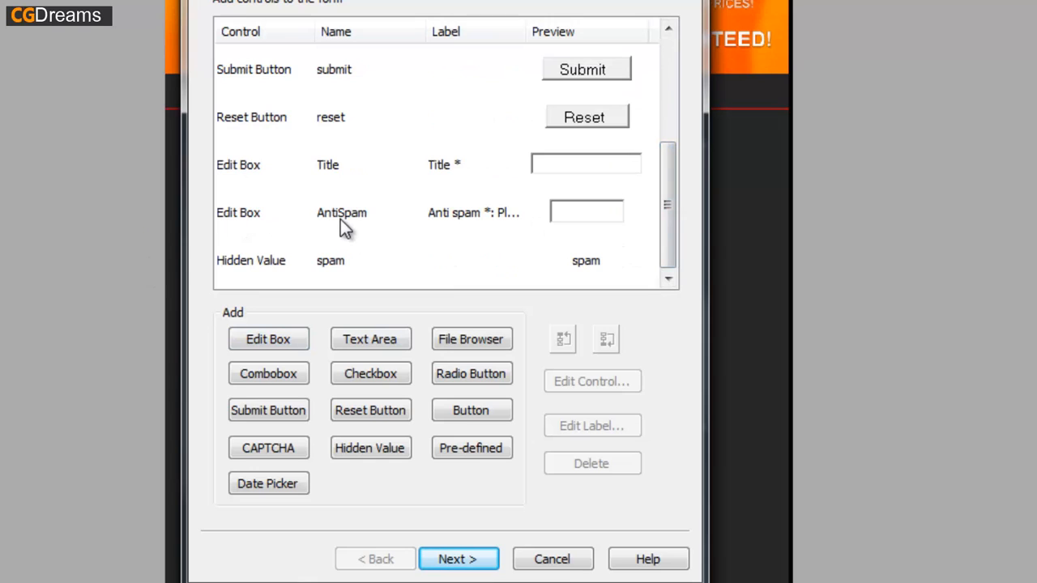
mouse_move(466, 150)
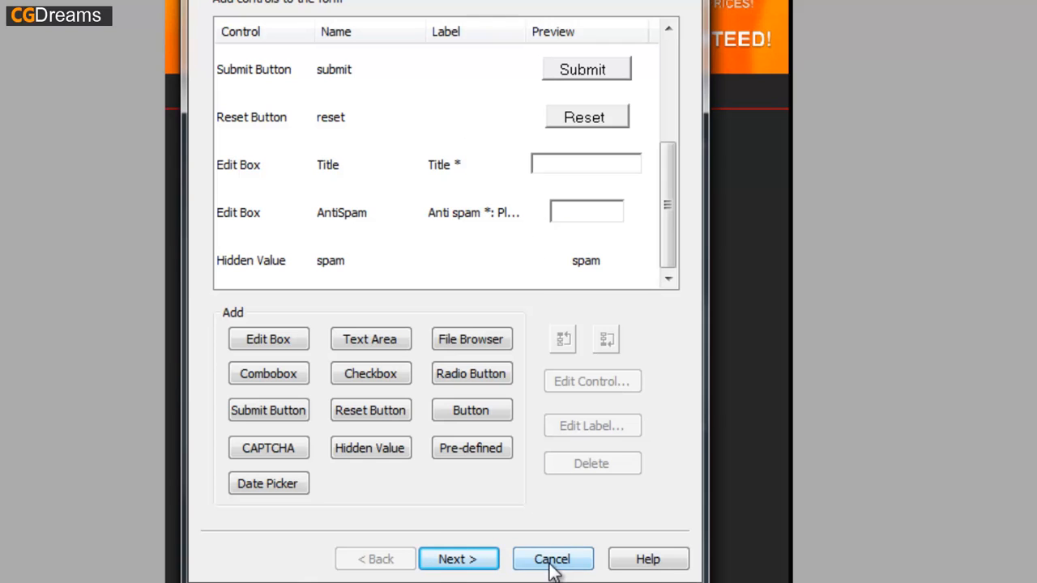
click(552, 558)
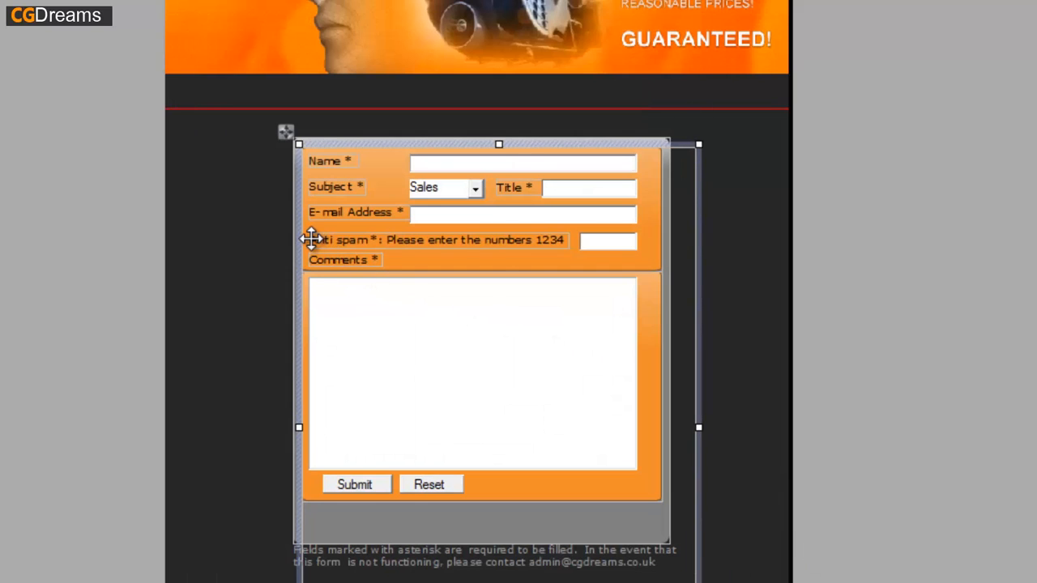
mouse_move(460, 247)
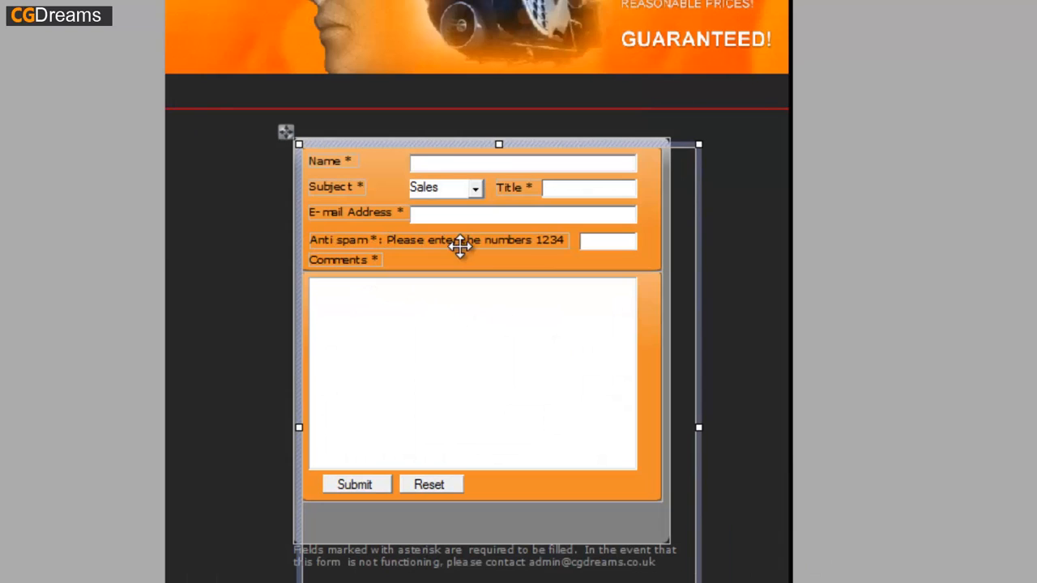
mouse_move(588, 249)
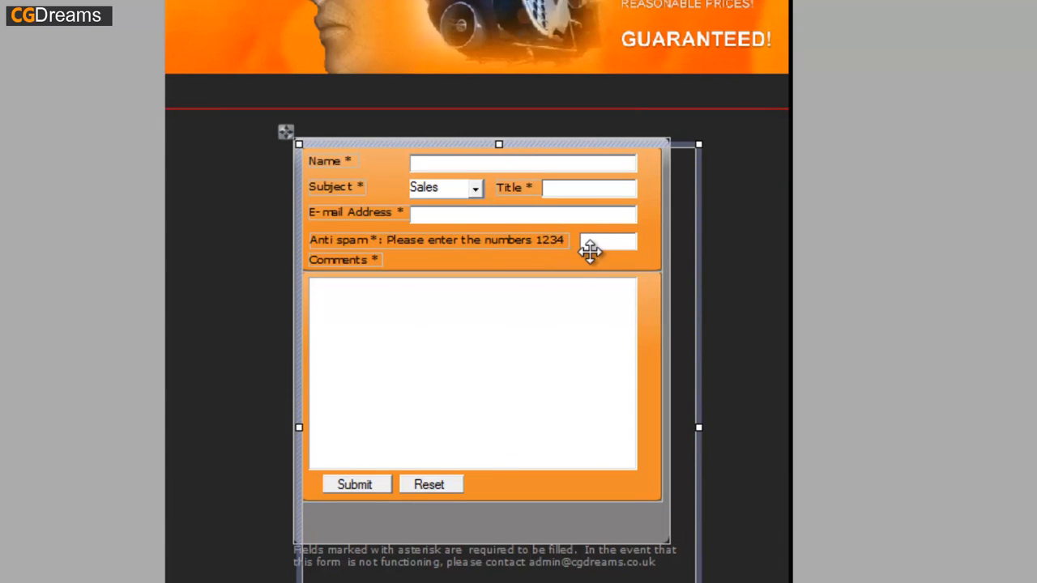
mouse_move(571, 273)
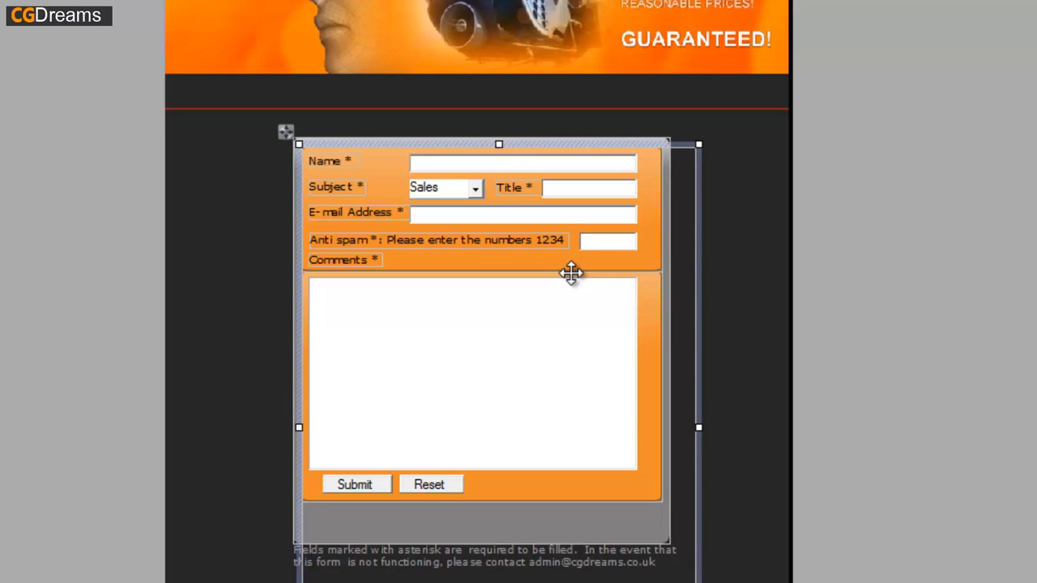
mouse_move(411, 289)
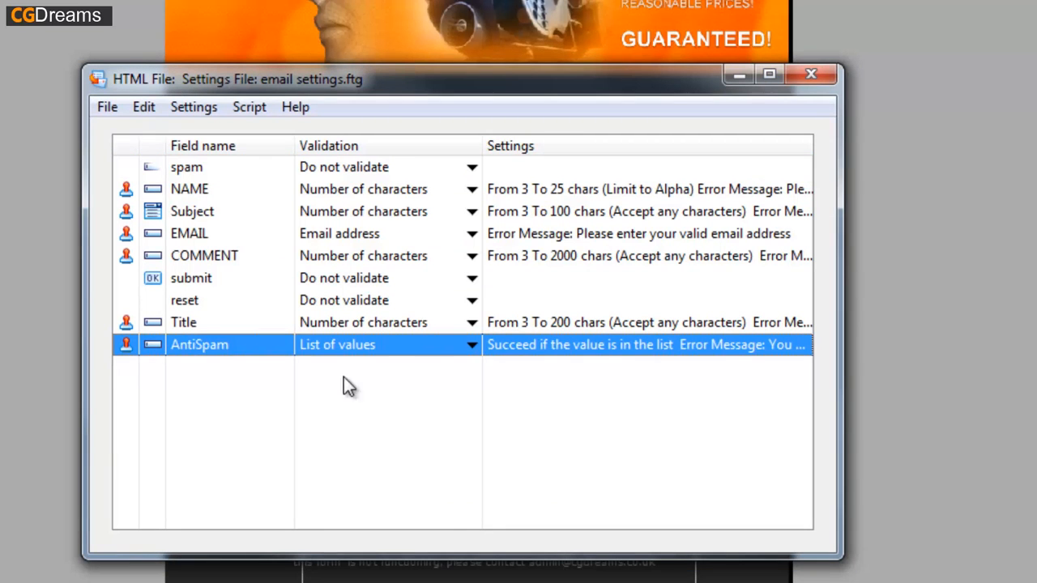
mouse_move(372, 307)
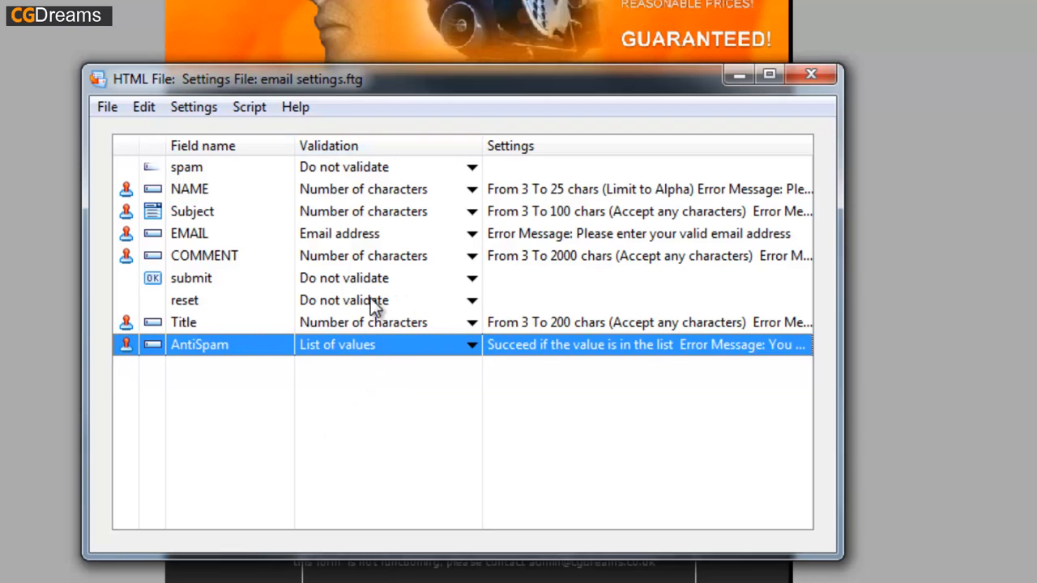
mouse_move(465, 367)
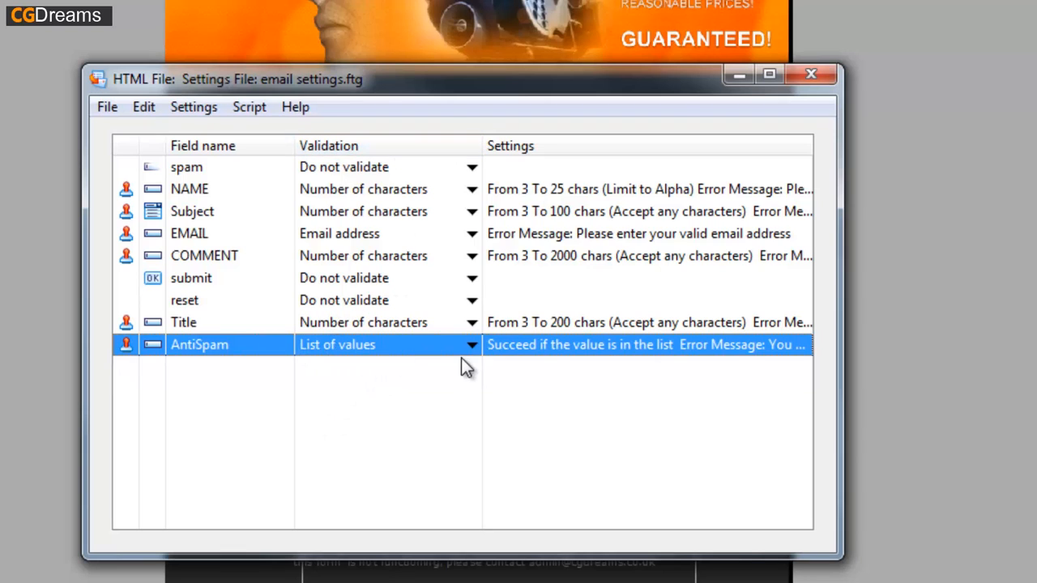
click(471, 344)
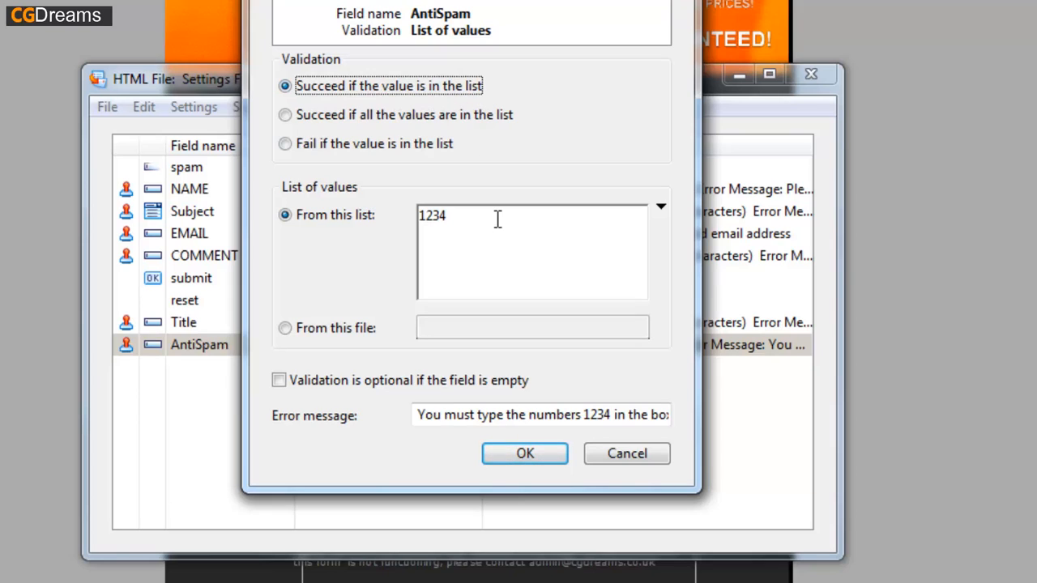
mouse_move(425, 276)
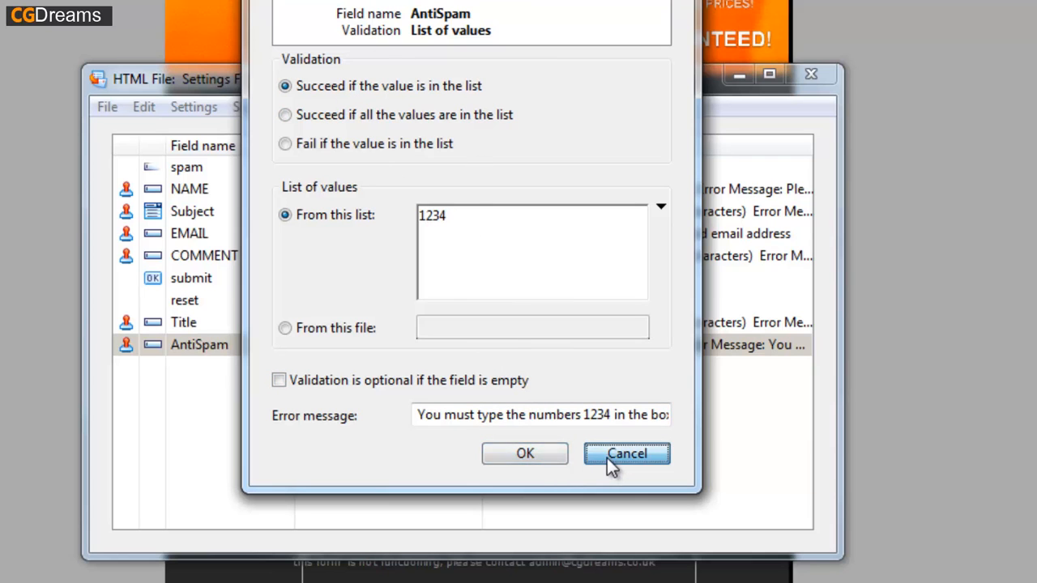
click(626, 453)
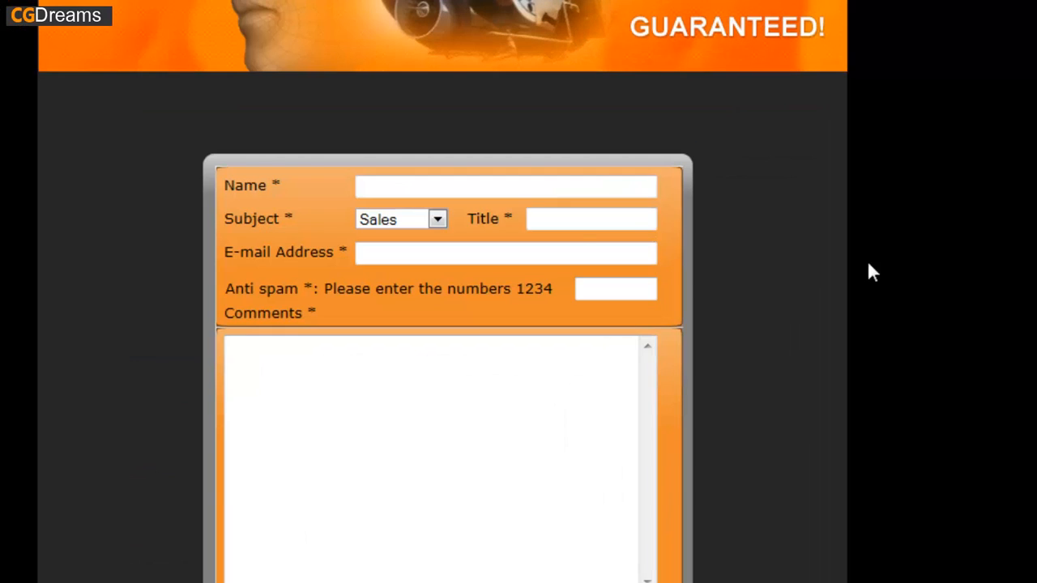
click(505, 186)
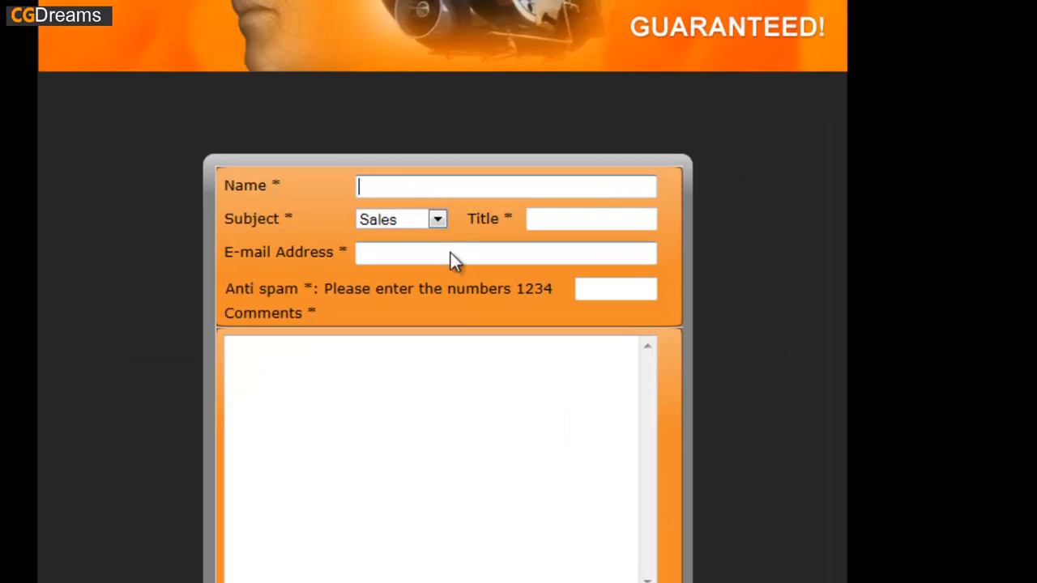
text(fgsdfgsdgsg)
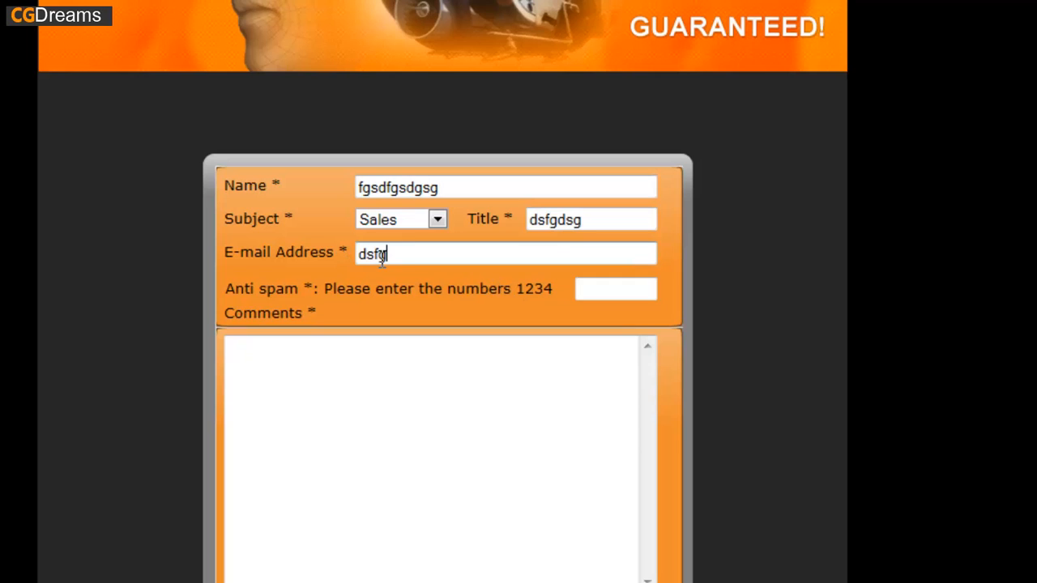
text(dsgfdsfgdfs@)
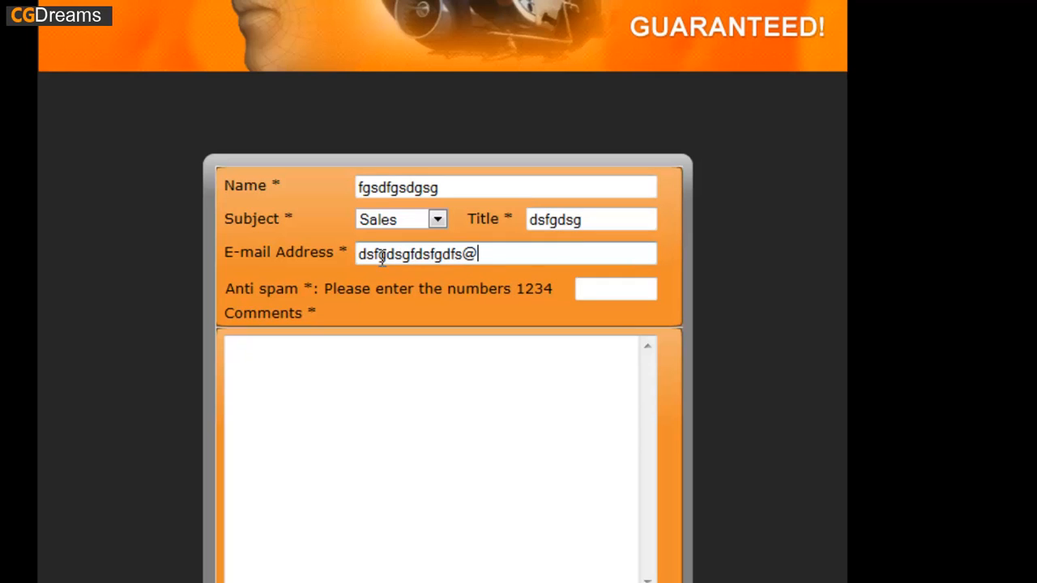
text(sdfsadf.com)
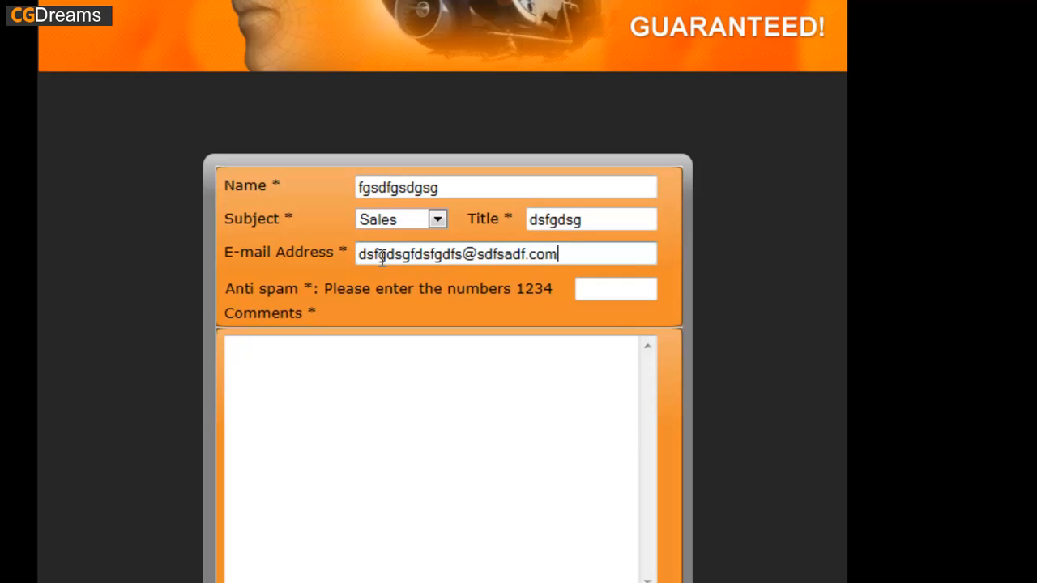
text(asdf)
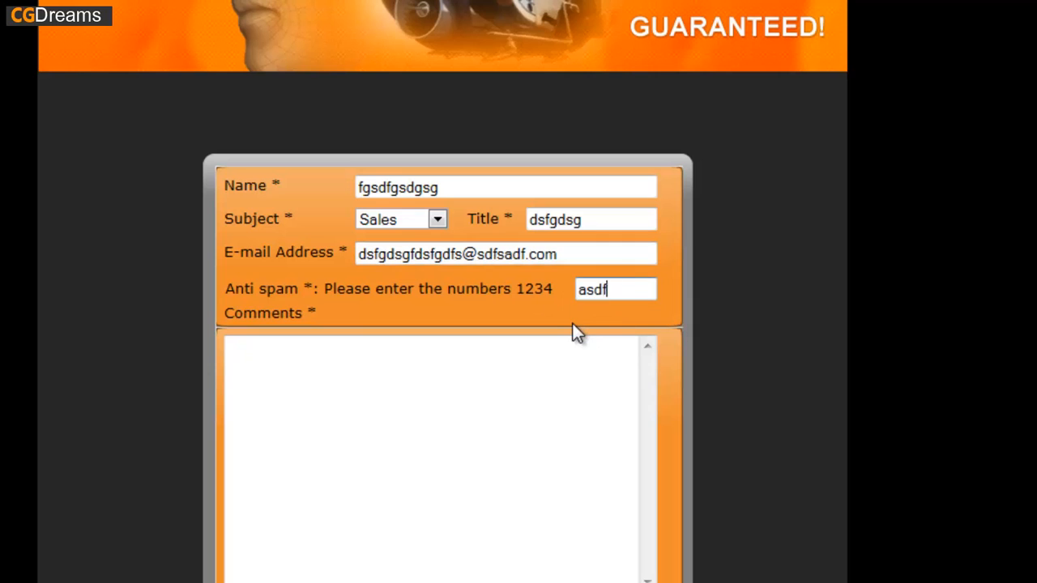
text(sadfsadfasdfsa)
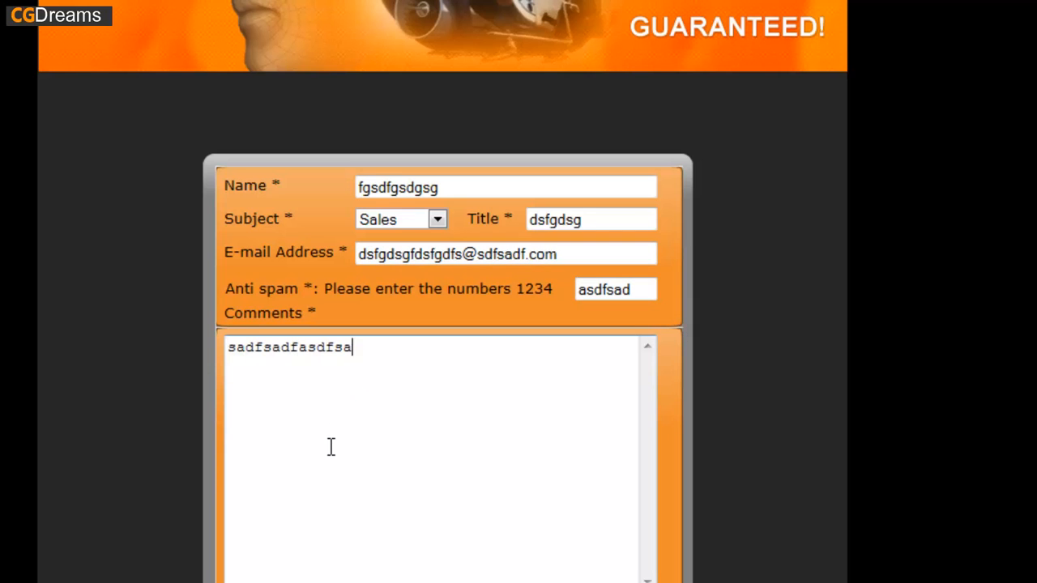
text(dfsafssadfsadfssdasdfa)
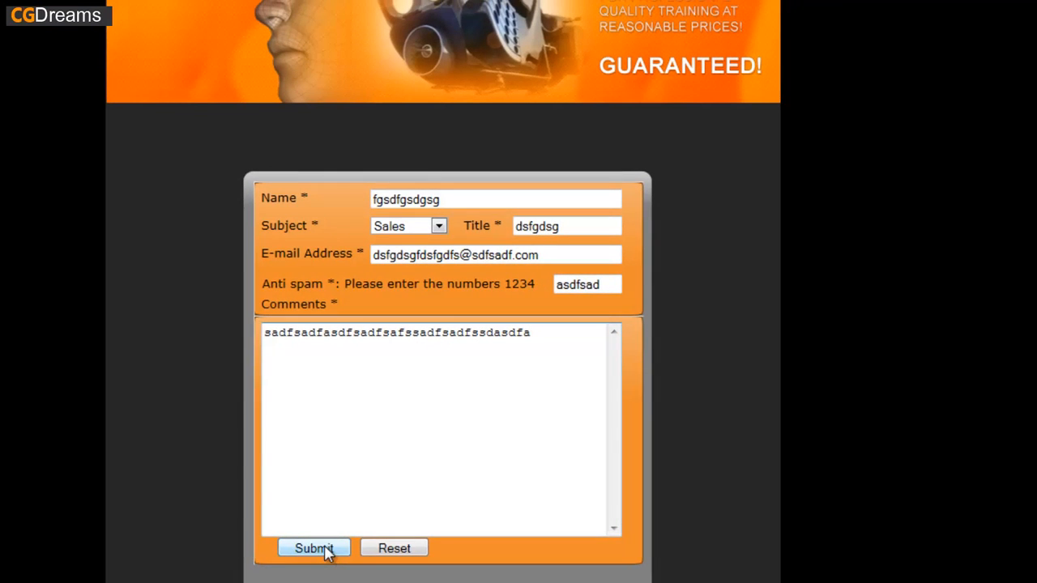
click(314, 548)
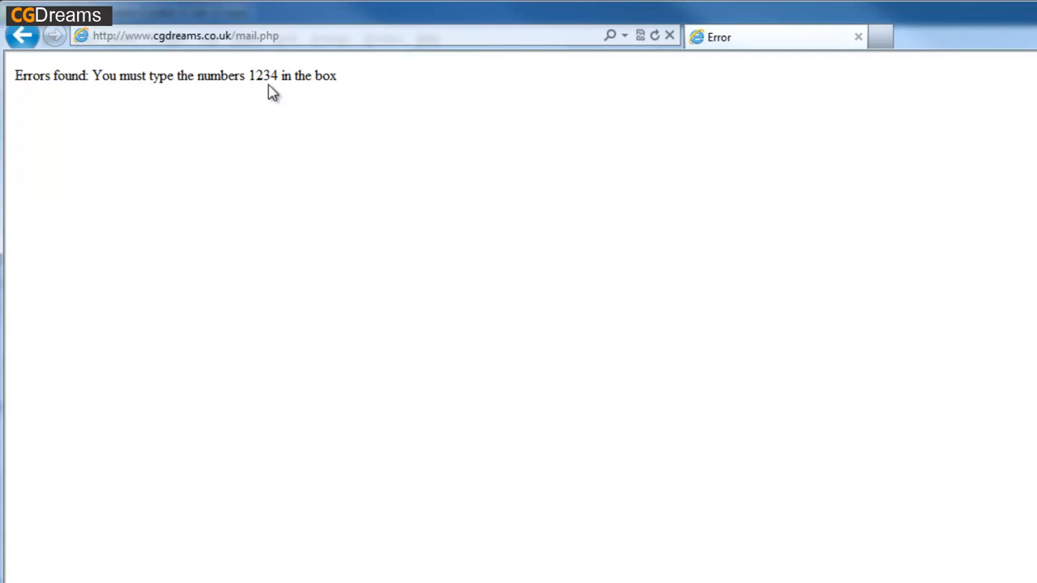
mouse_move(387, 301)
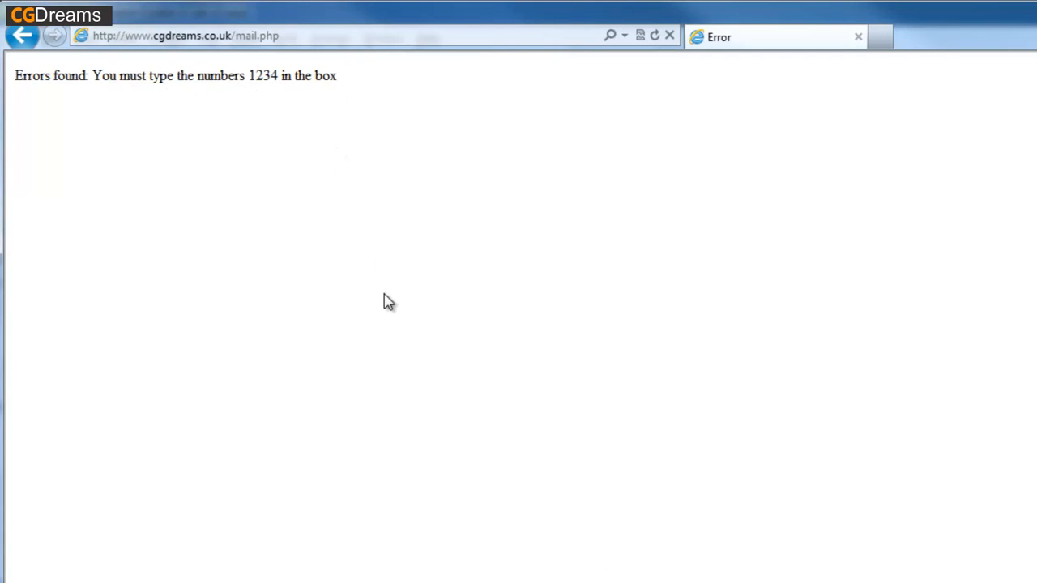
mouse_move(375, 158)
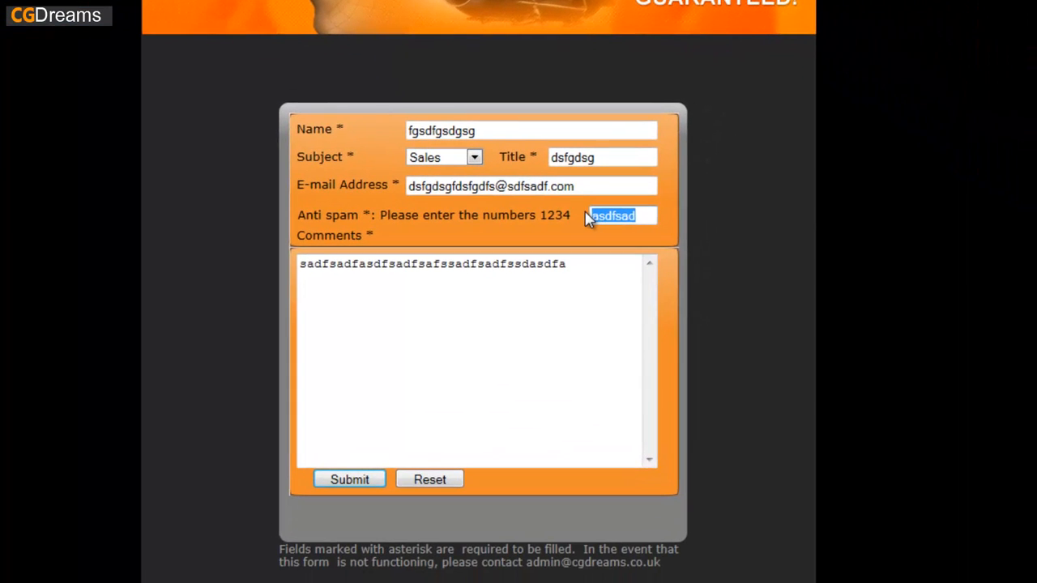
mouse_move(662, 316)
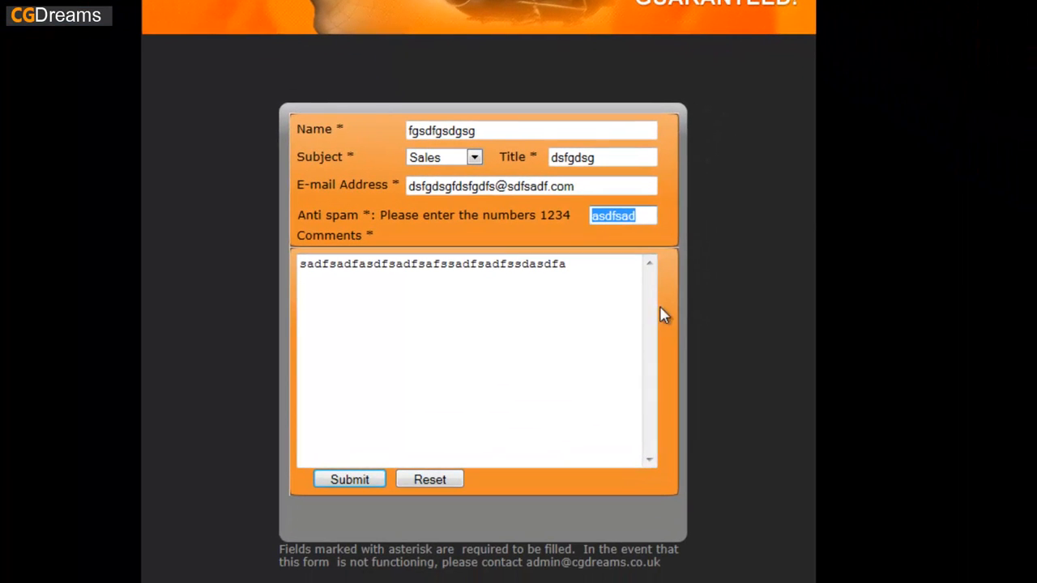
mouse_move(547, 239)
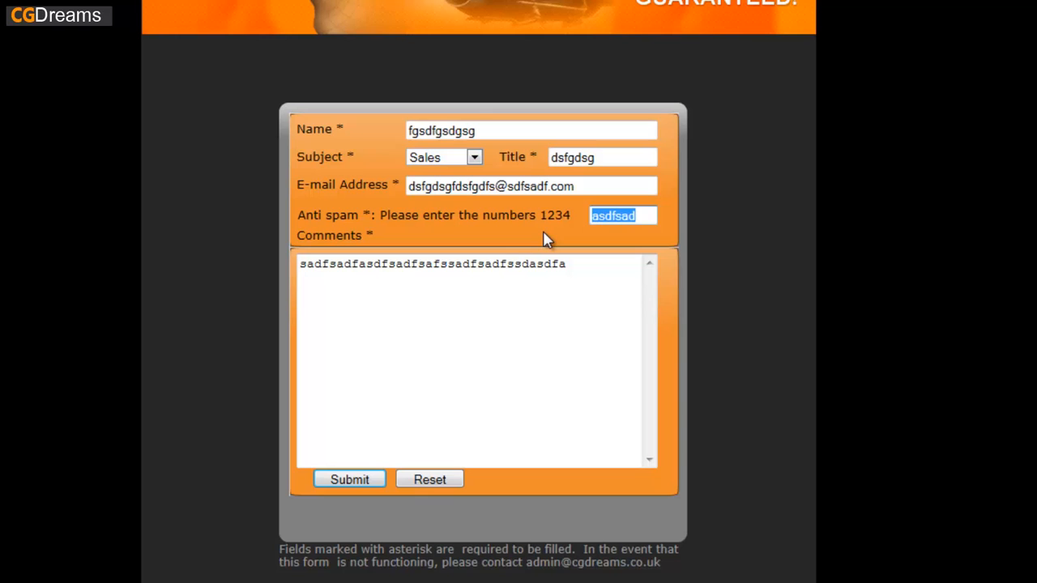
Step: Resubmit the contact form with 1234 entered as the anti-spam answer
text(12)
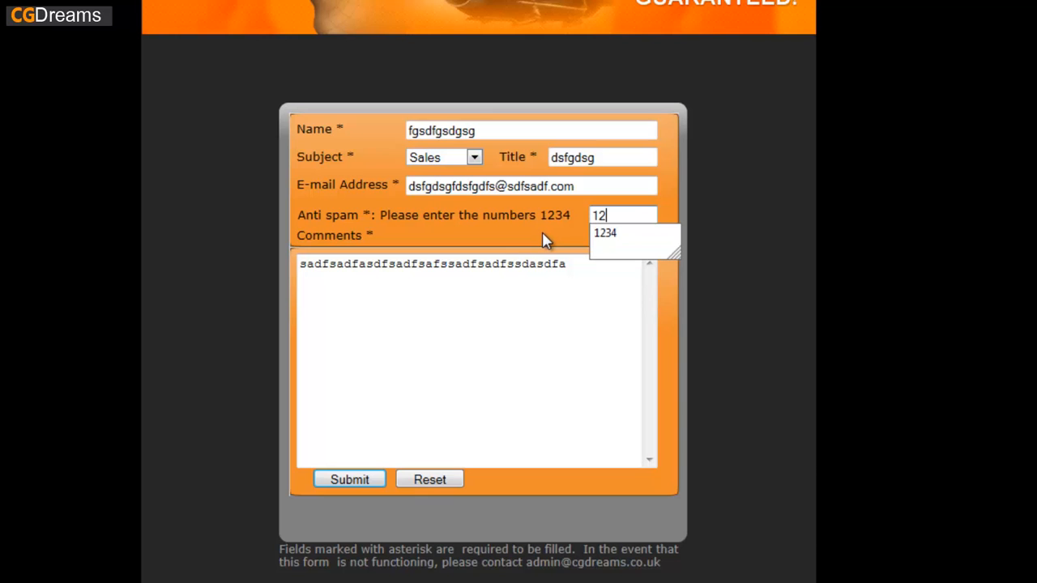
click(605, 233)
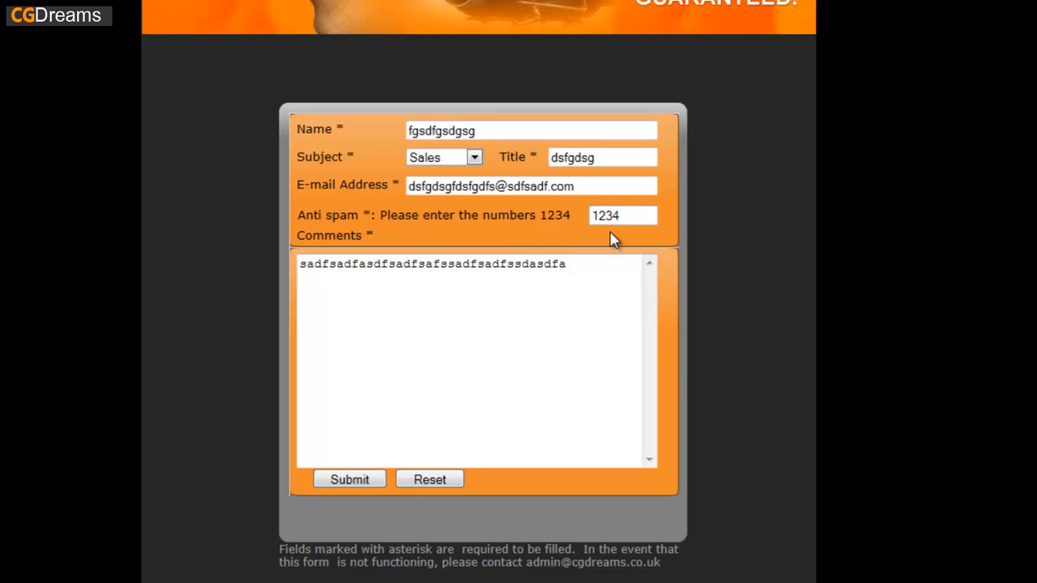
click(349, 480)
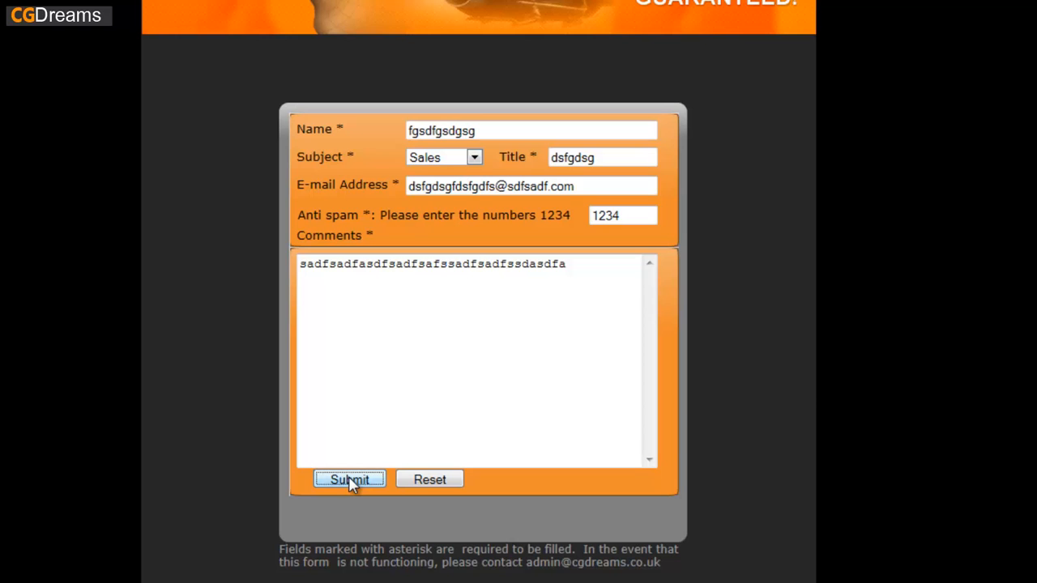
click(349, 480)
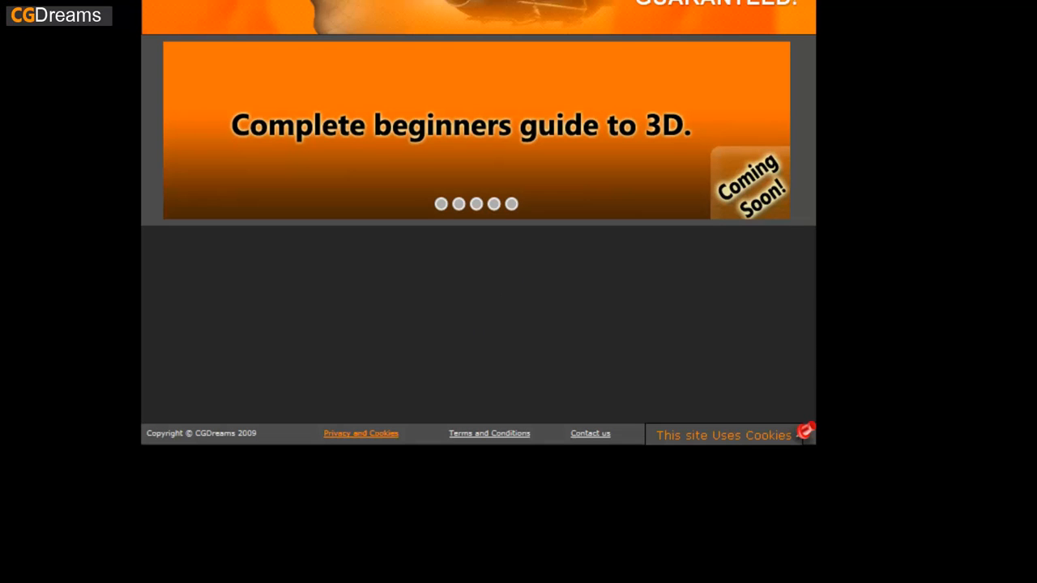